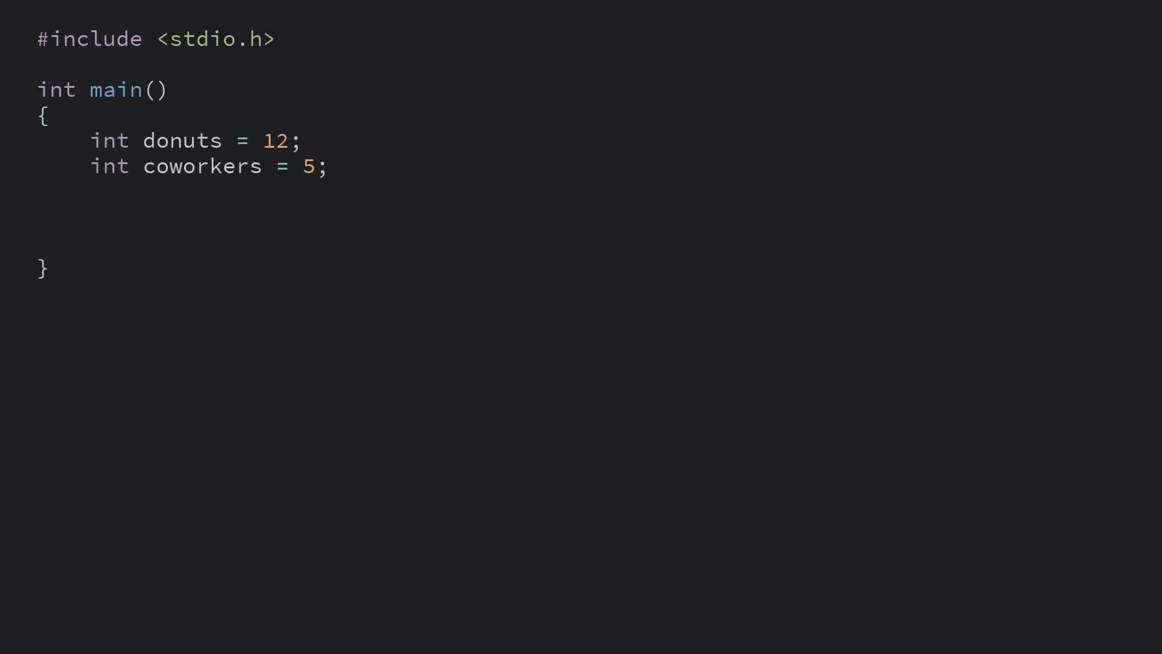
# - Add a donutsEach = donuts / coworkers line and a printf reporting each person's donut share
pyautogui.write('int donutsEach = donuts / coworkers;')
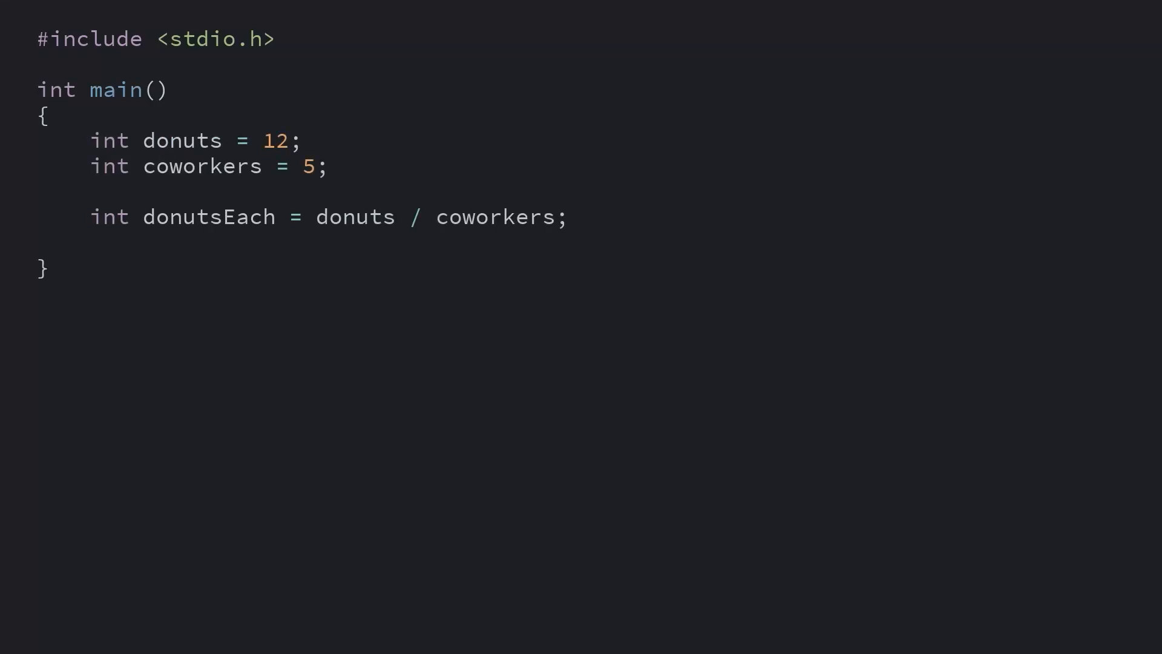
pyautogui.write('printf("Each person can have %d donuts.\\n", donutsEach);')
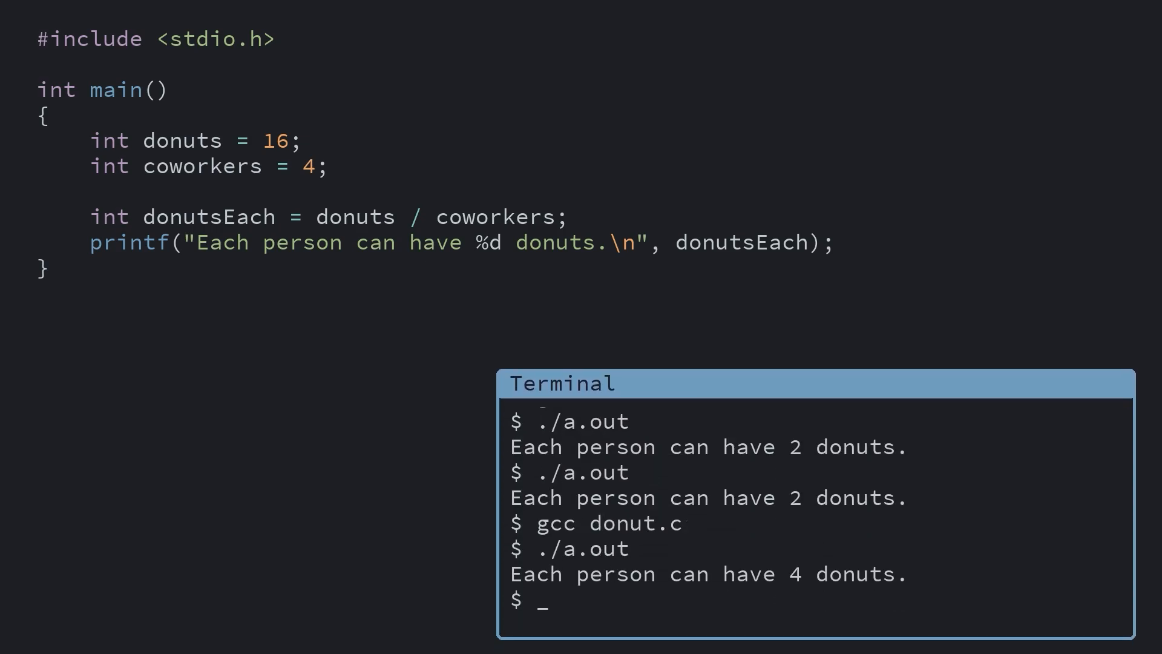
# - Show the Calculator View menu with its Basic, Scientific and Programmer modes
pyautogui.click(119, 4)
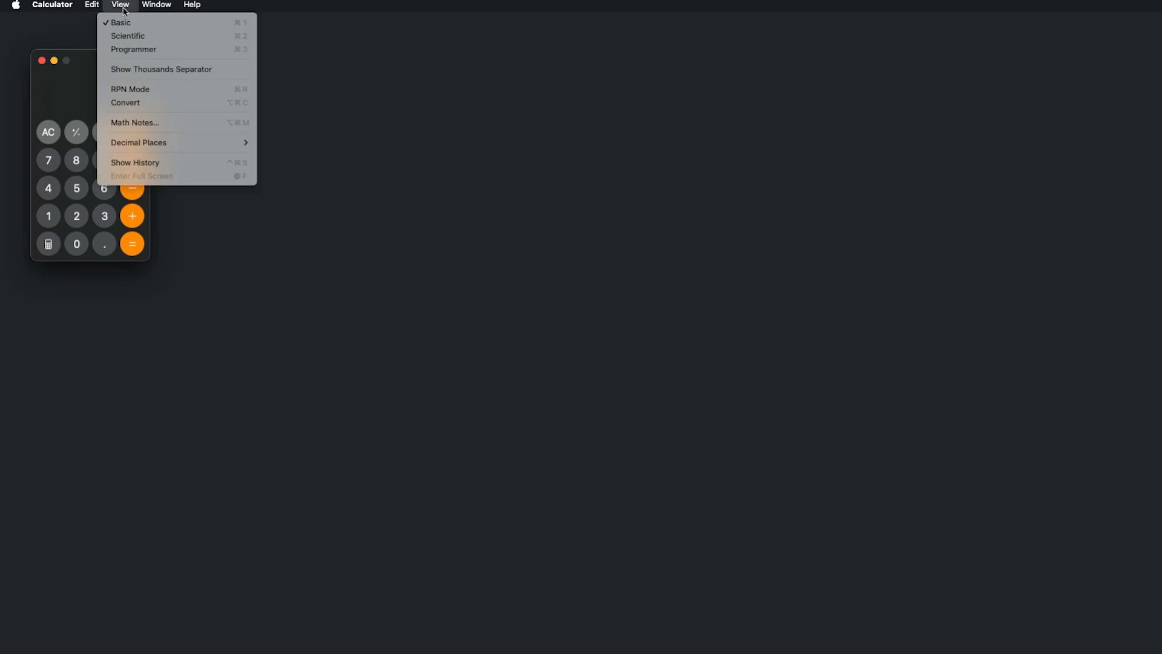
pyautogui.click(134, 49)
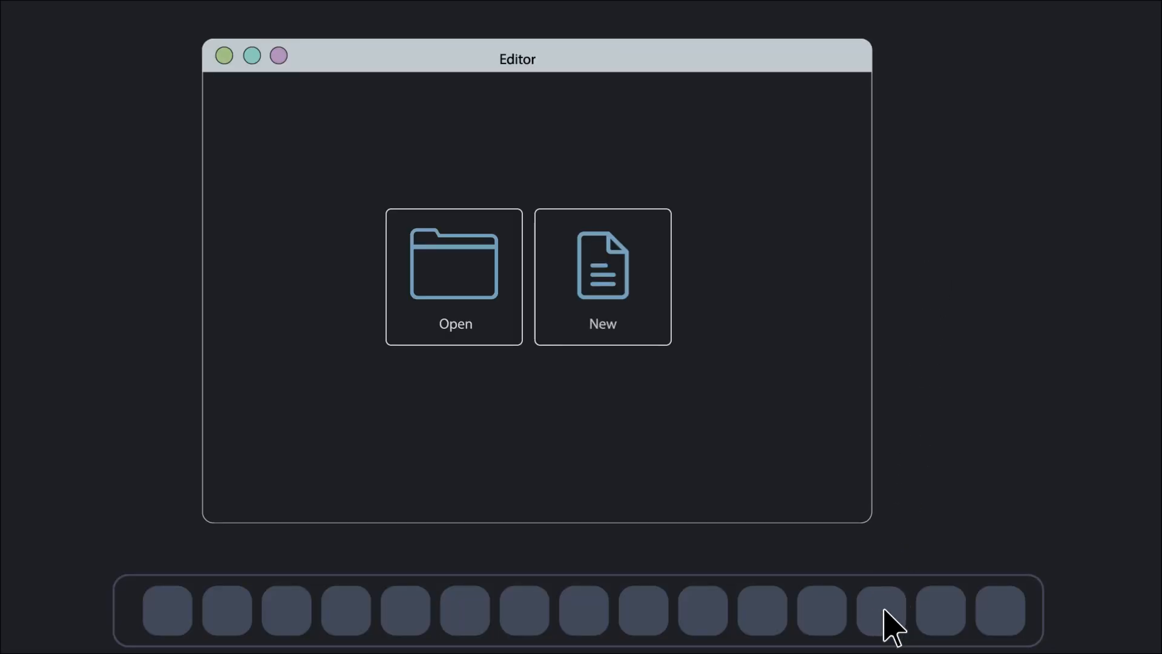
pyautogui.moveTo(701, 386)
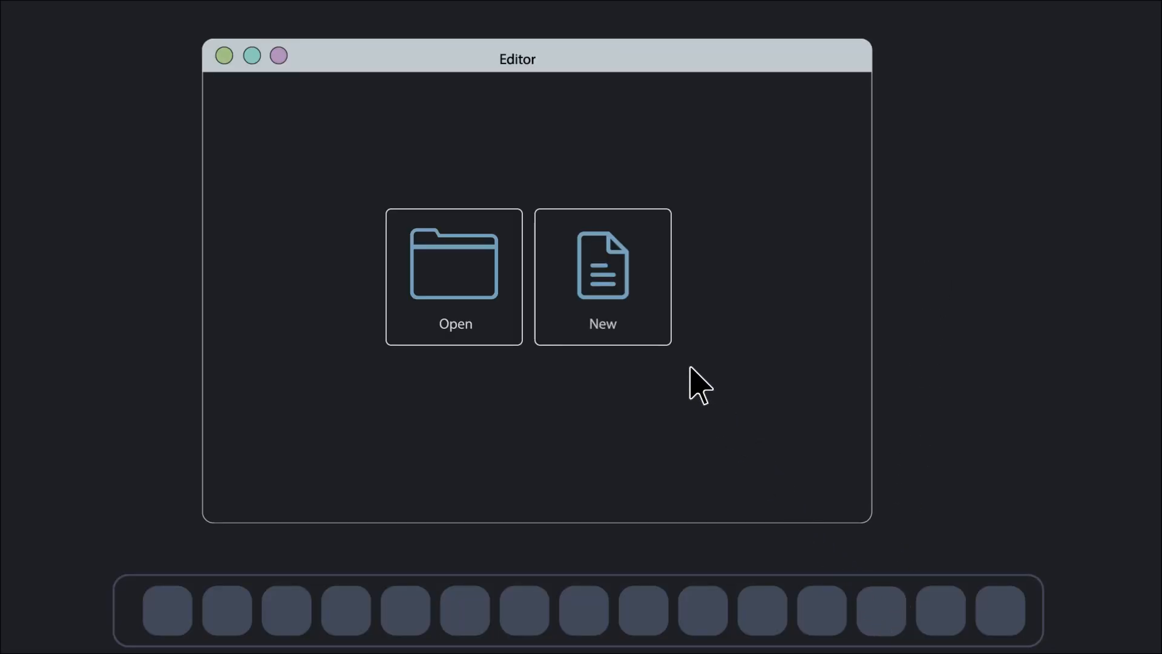
# - Start a new untitled file with an int main() skeleton and begin declaring an int inside it
pyautogui.click(602, 277)
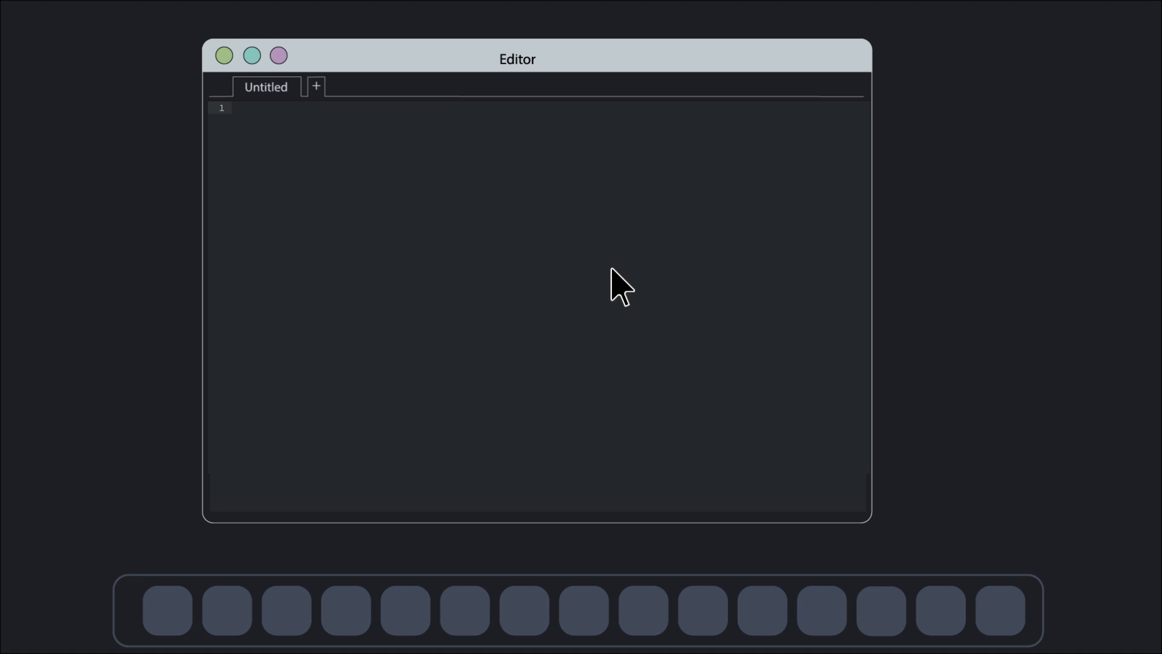
pyautogui.write('int main')
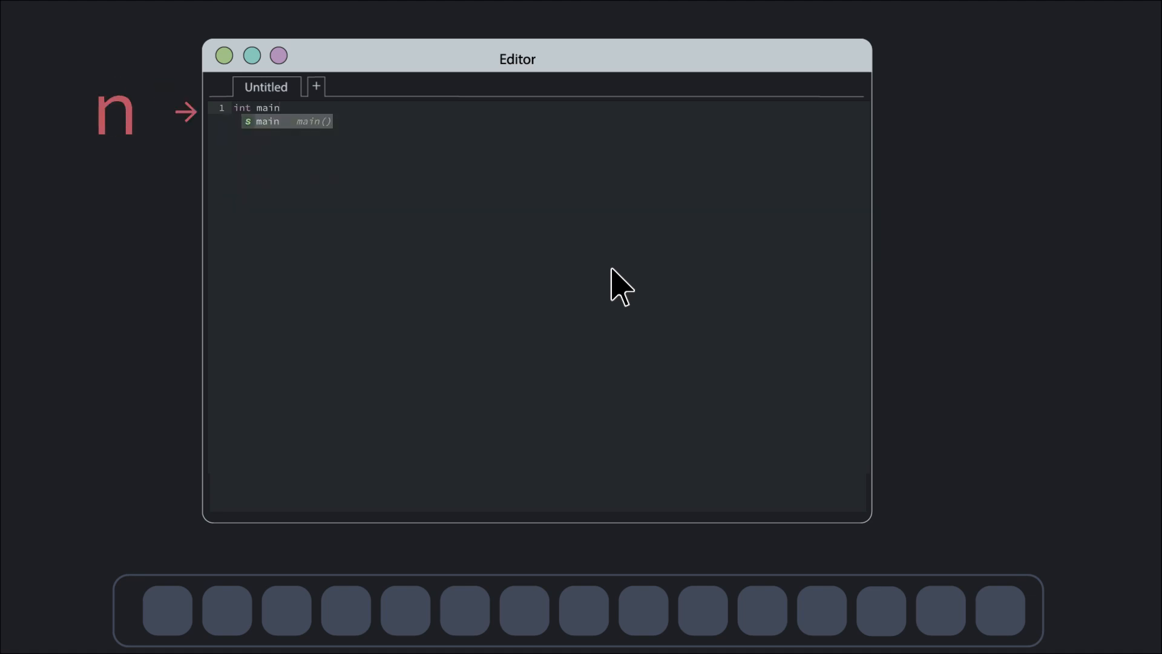
pyautogui.press('Return')
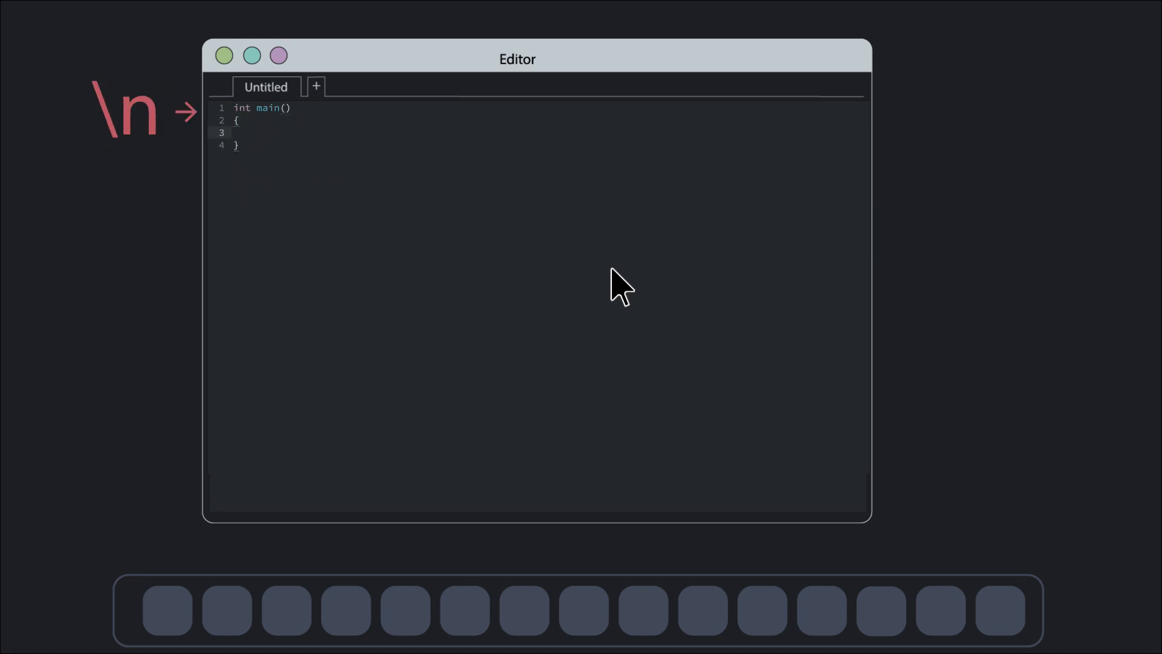
pyautogui.write('int a;')
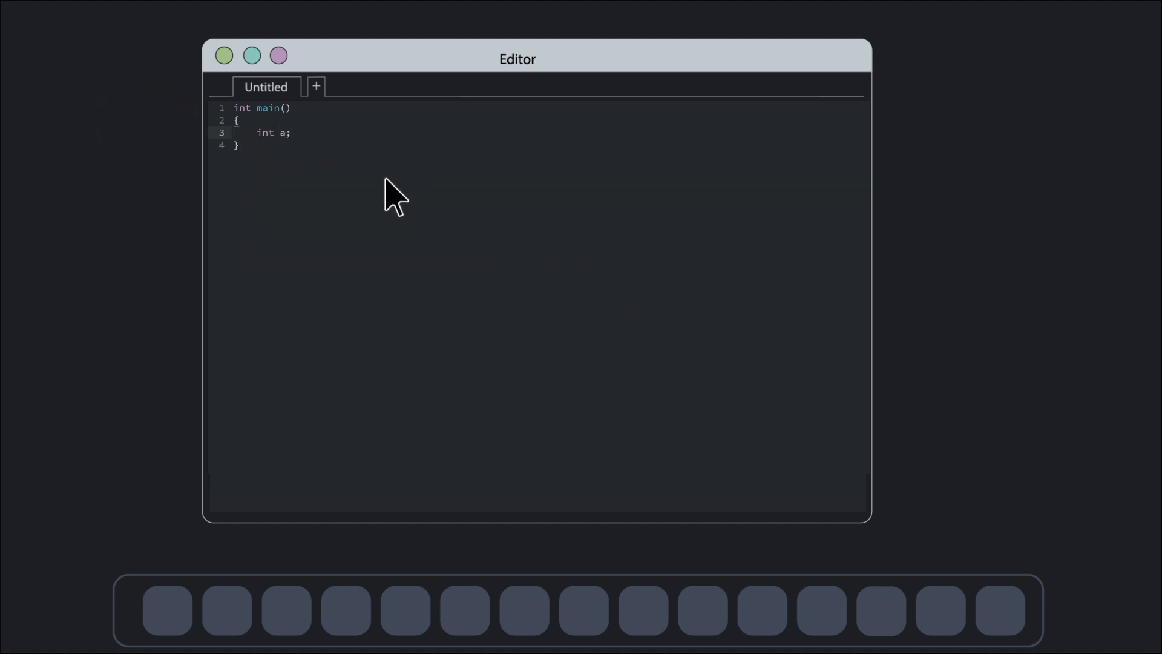
pyautogui.moveTo(248, 215)
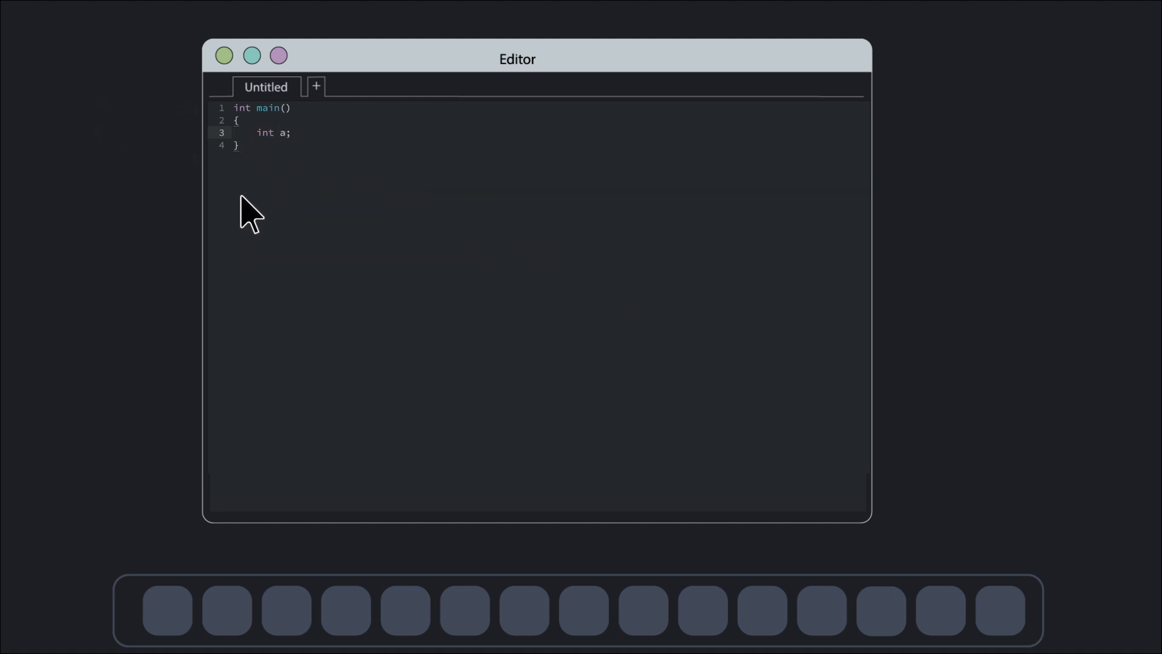
# - Extend the declaration to int a, b; so both variables are declared together
pyautogui.write(', b')
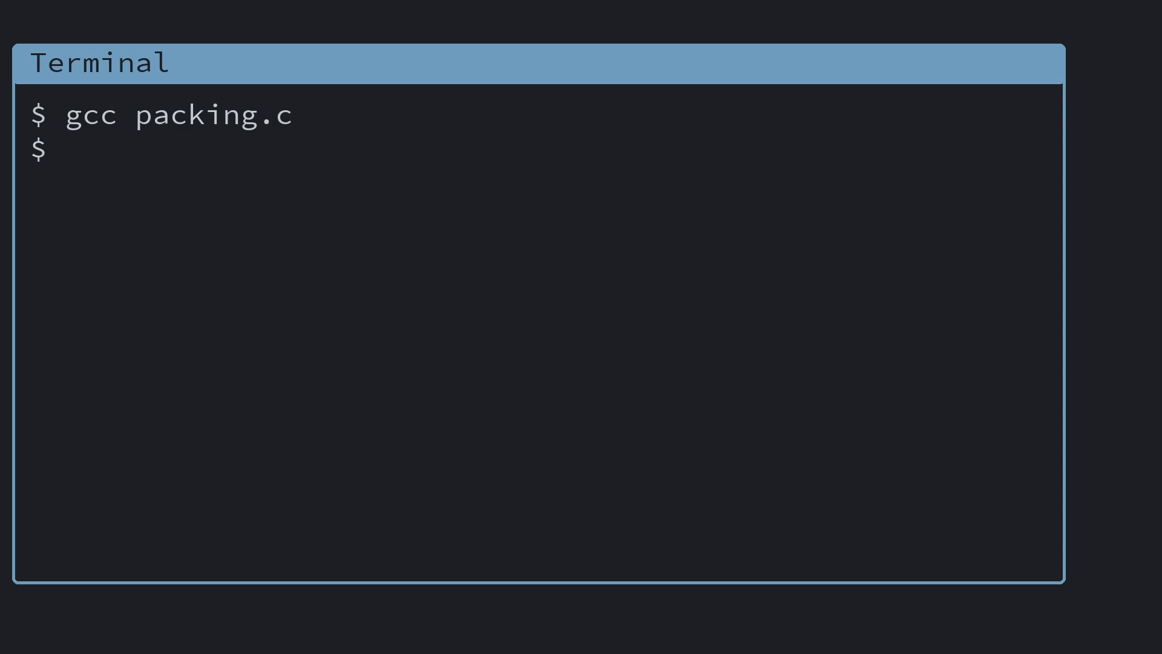
pyautogui.write('./a.out')
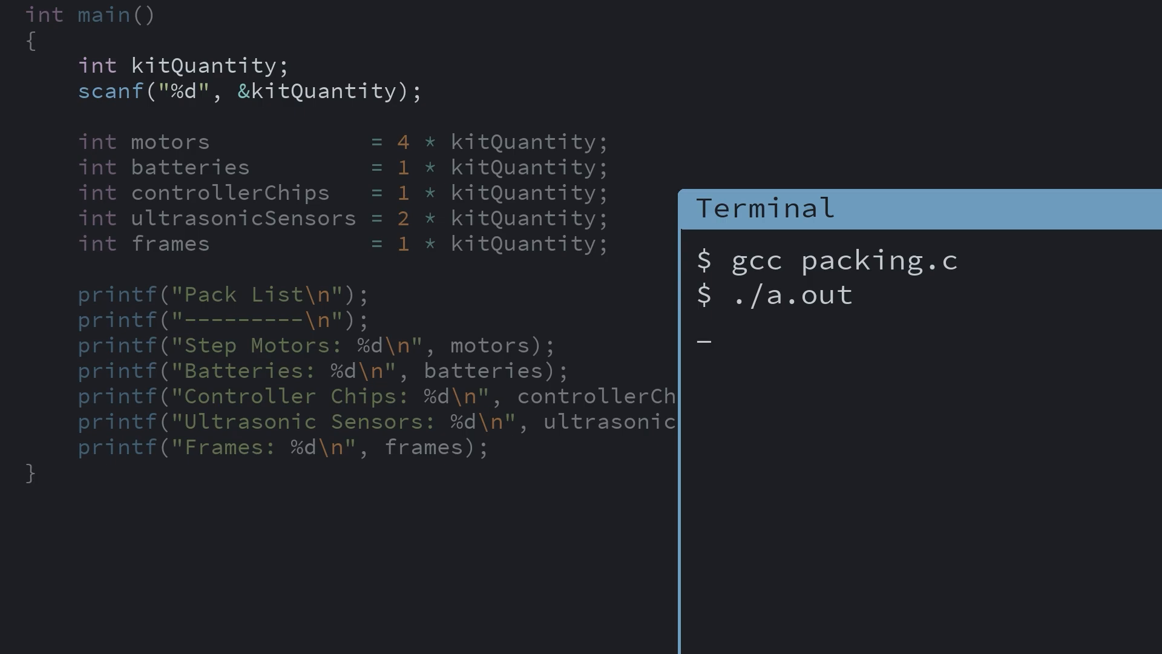
pyautogui.click(182, 65)
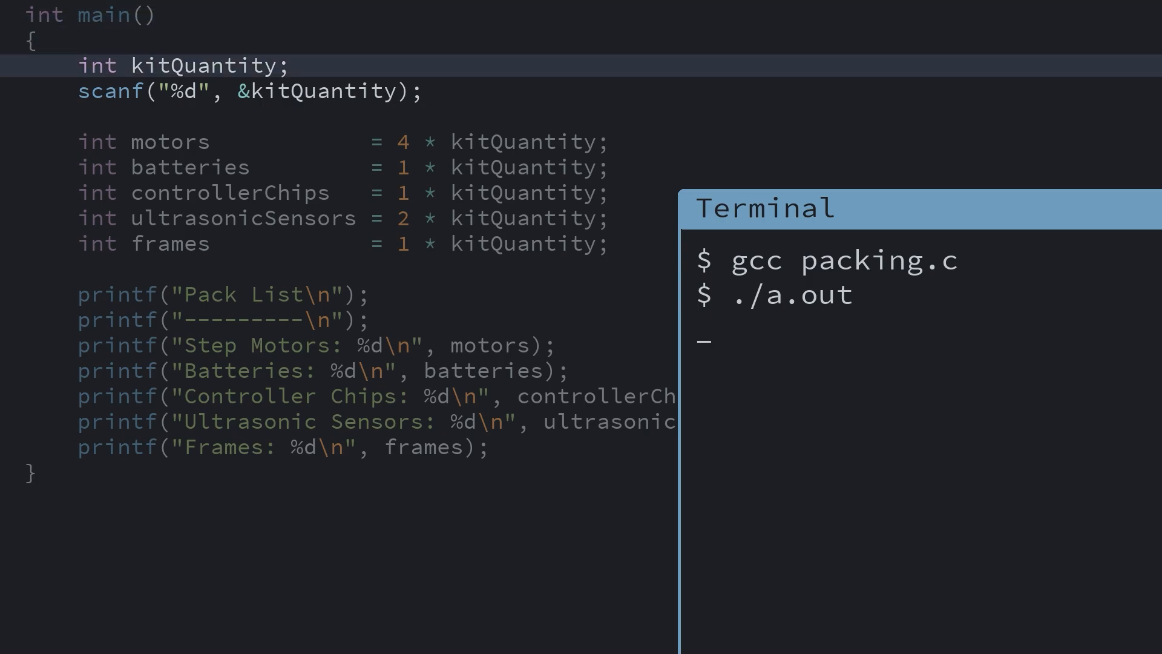
pyautogui.click(252, 91)
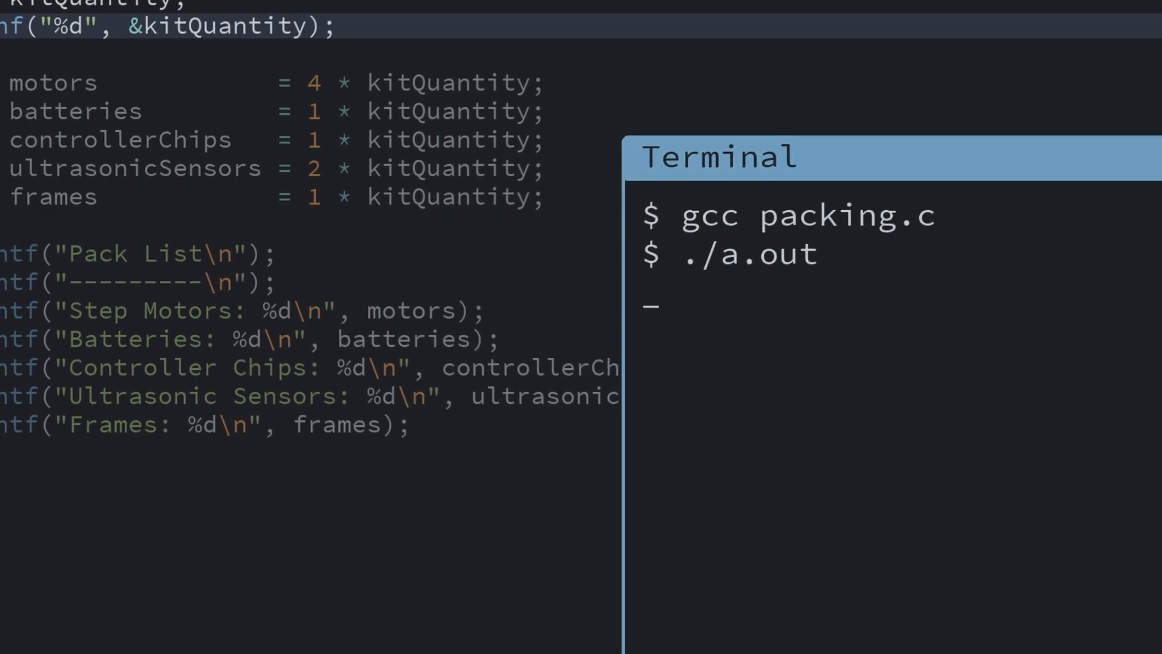
pyautogui.scroll(3)
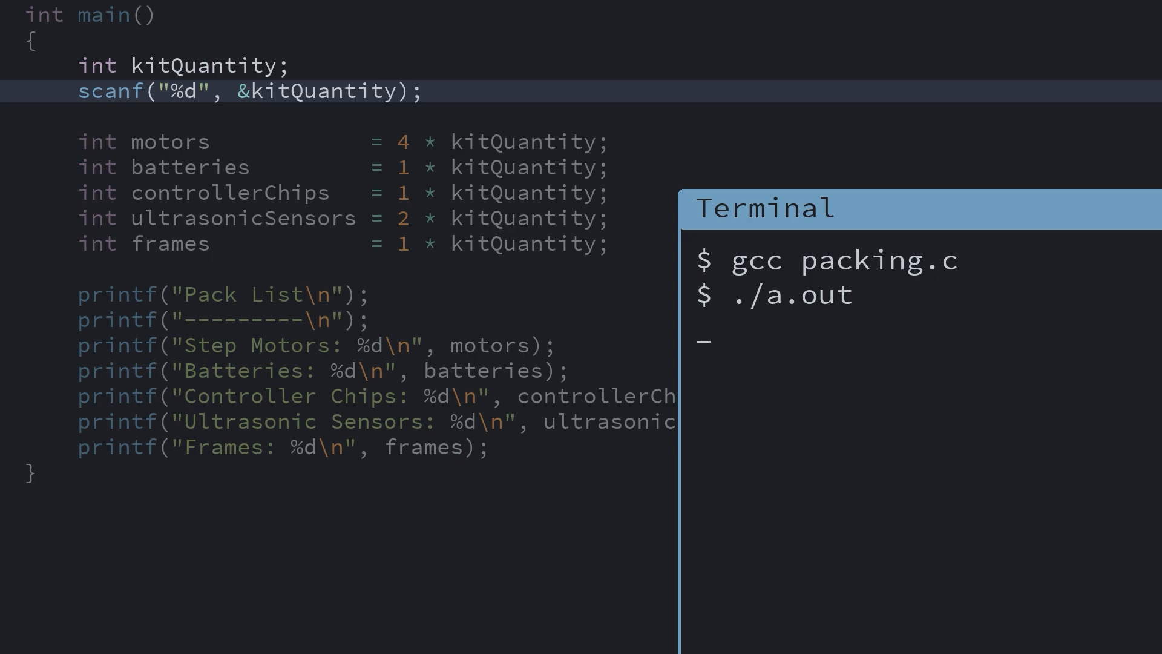
pyautogui.write('5')
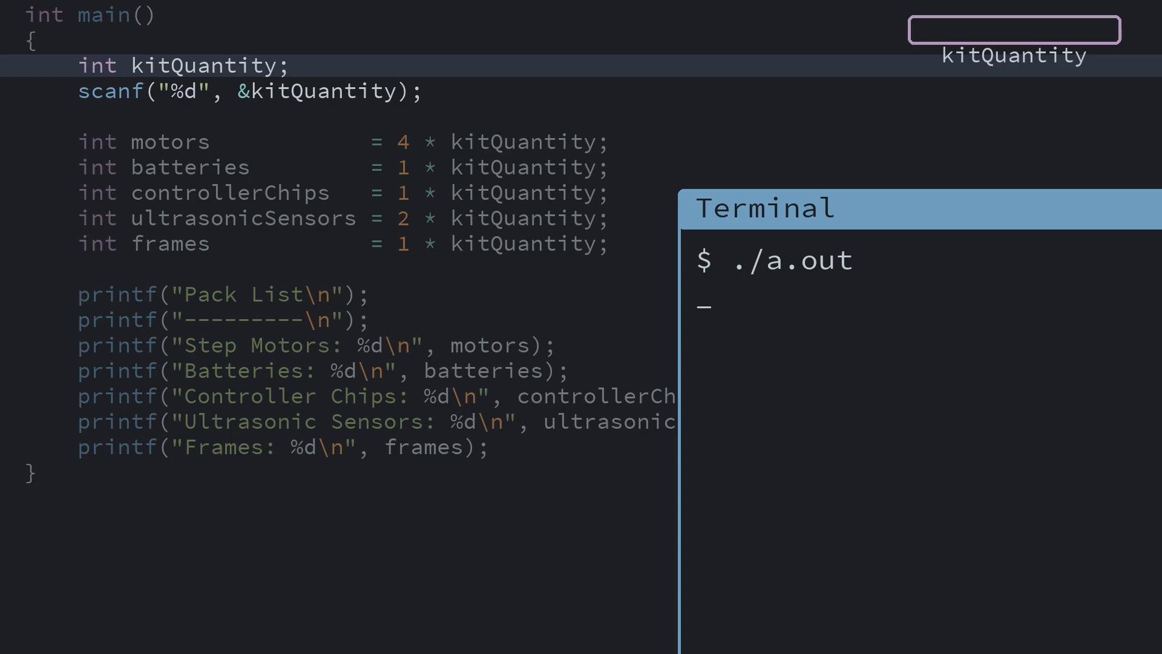
# - Answer the running packing program's kit quantity prompt with 5
pyautogui.click(250, 92)
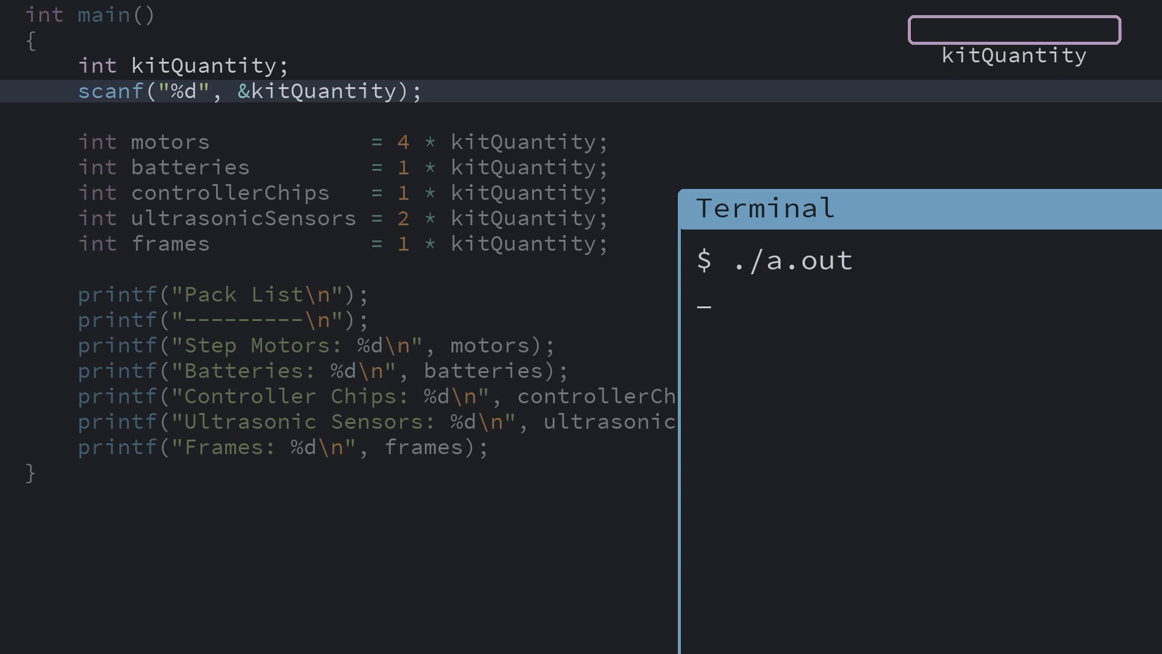
pyautogui.write('5')
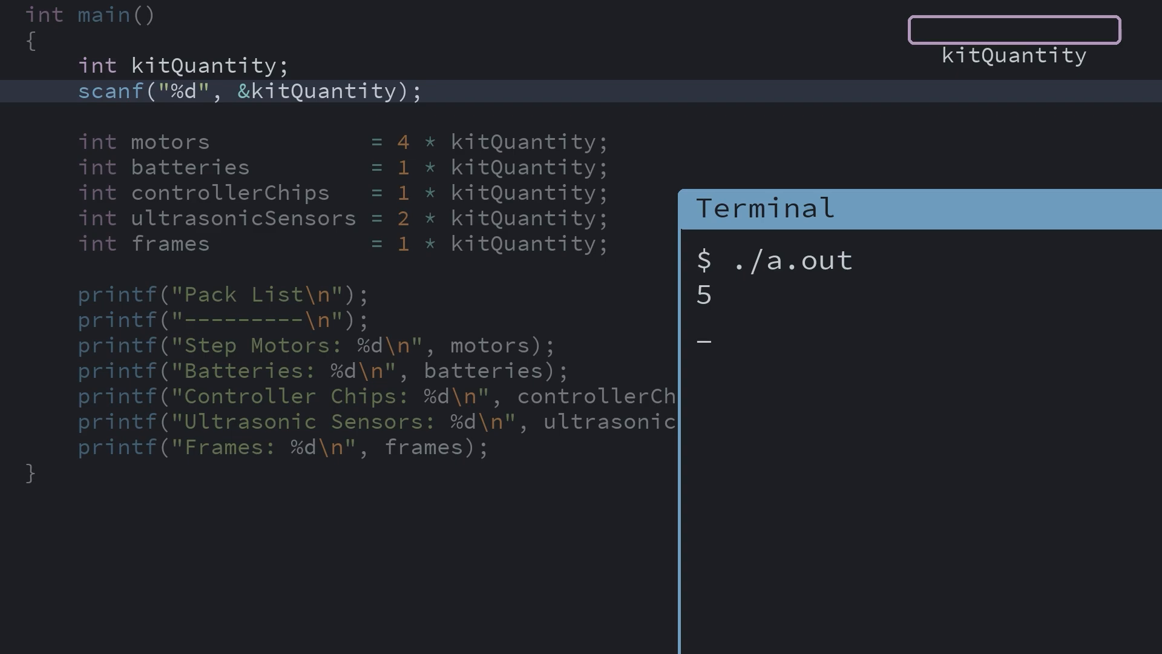
pyautogui.write('5')
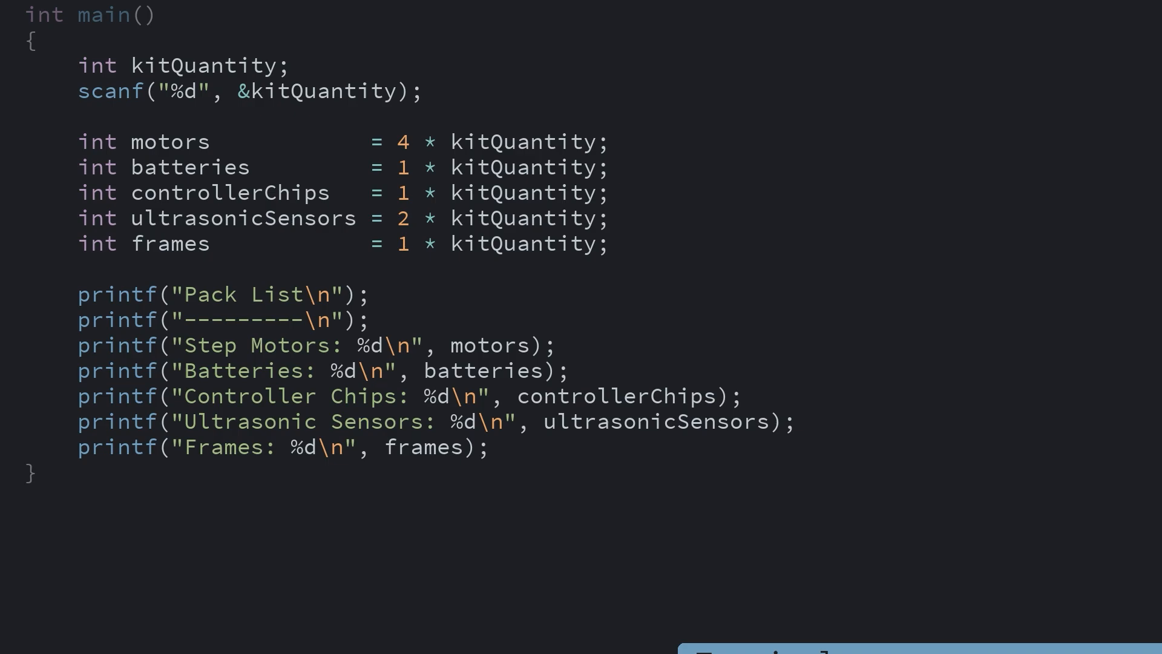
# - Add printf("Enter the number of kits:\n"); above the kitQuantity declaration
pyautogui.write('printf("Enter t')
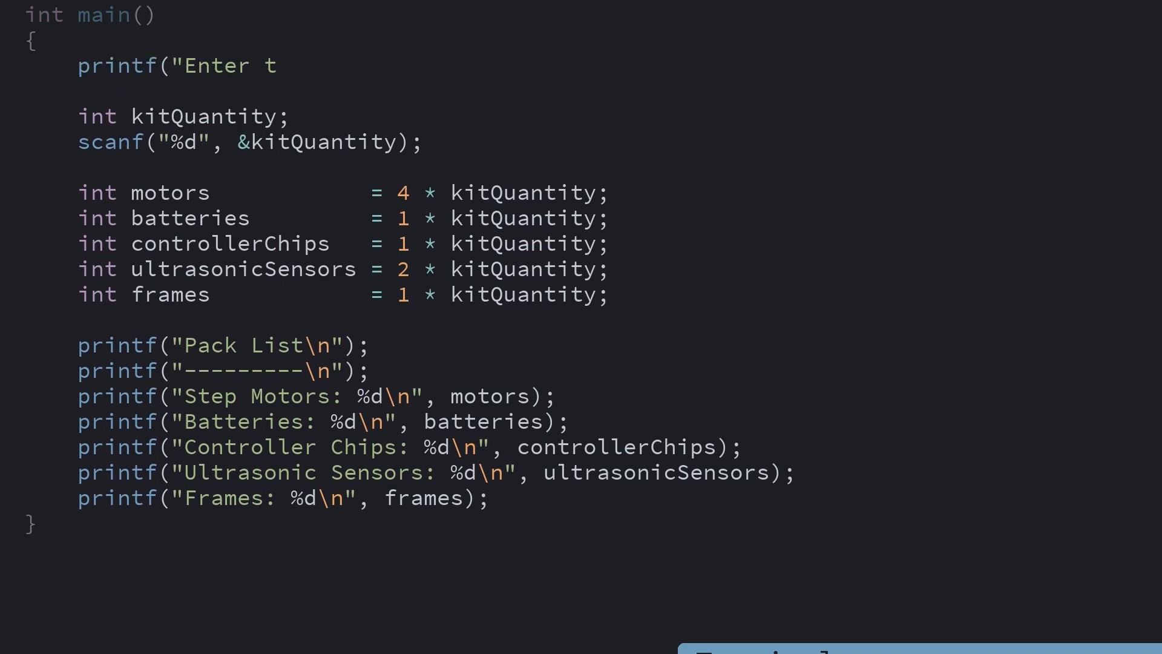
pyautogui.write('he number of kits:\\n");')
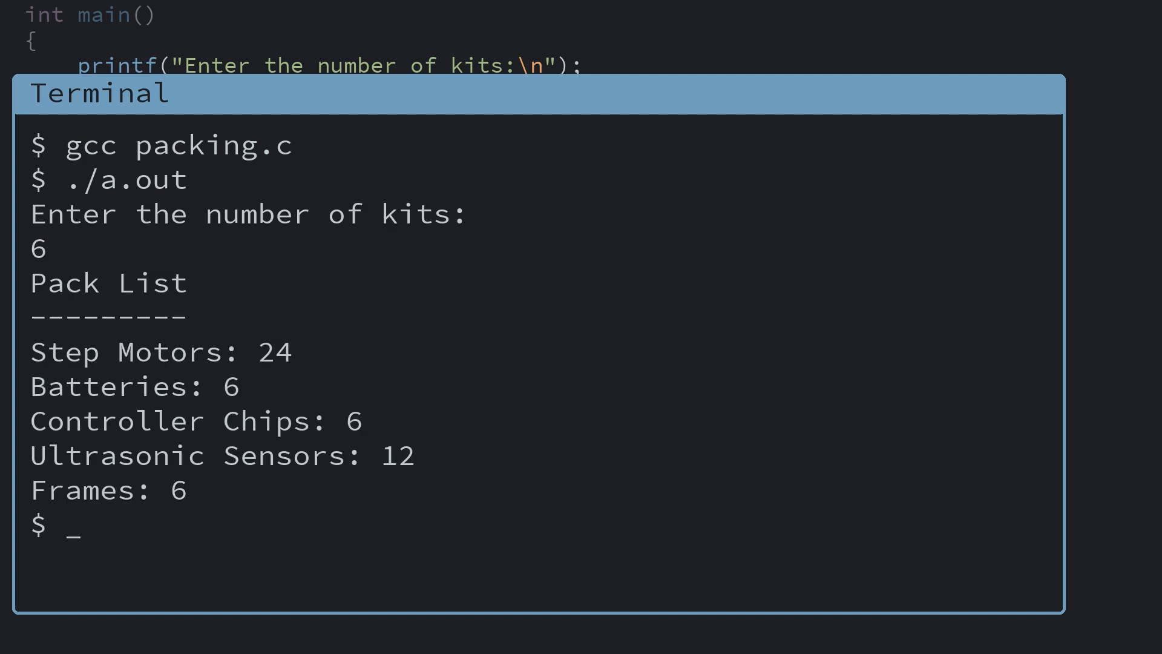
# - Run the compiled ./a.out program in the terminal
pyautogui.write('./a.out')
pyautogui.write('ls')
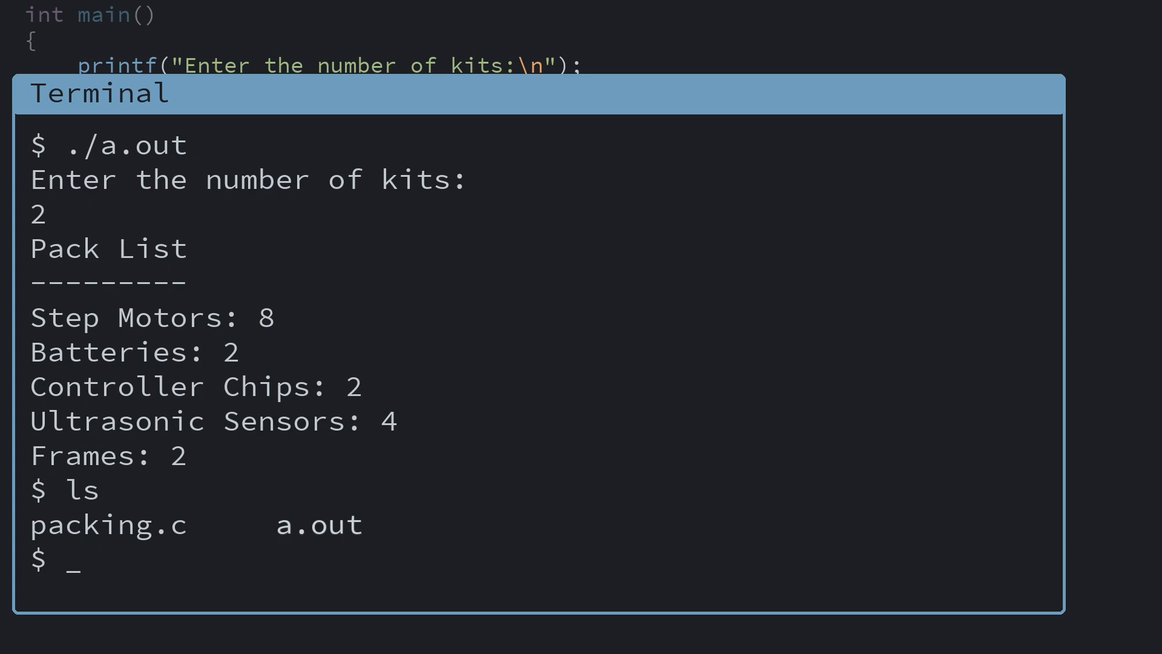
# - Compile with gcc -o packing packing.c, then run the new ./packing executable
pyautogui.write('gcc -o packing packing.c')
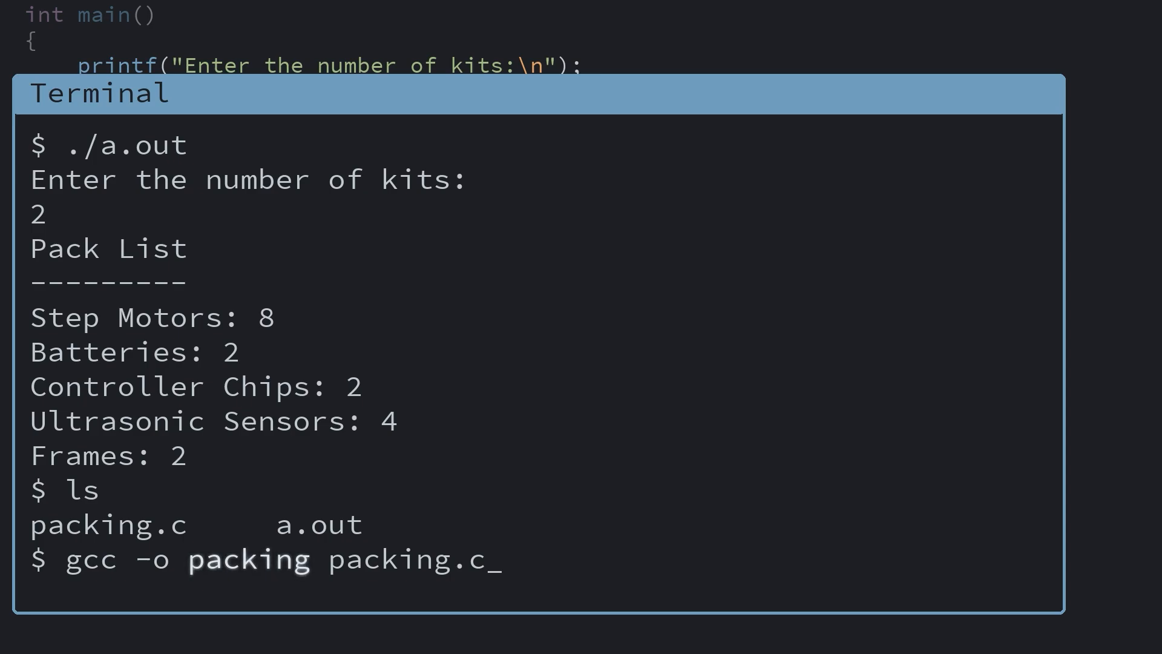
pyautogui.press('Return')
pyautogui.write('ls')
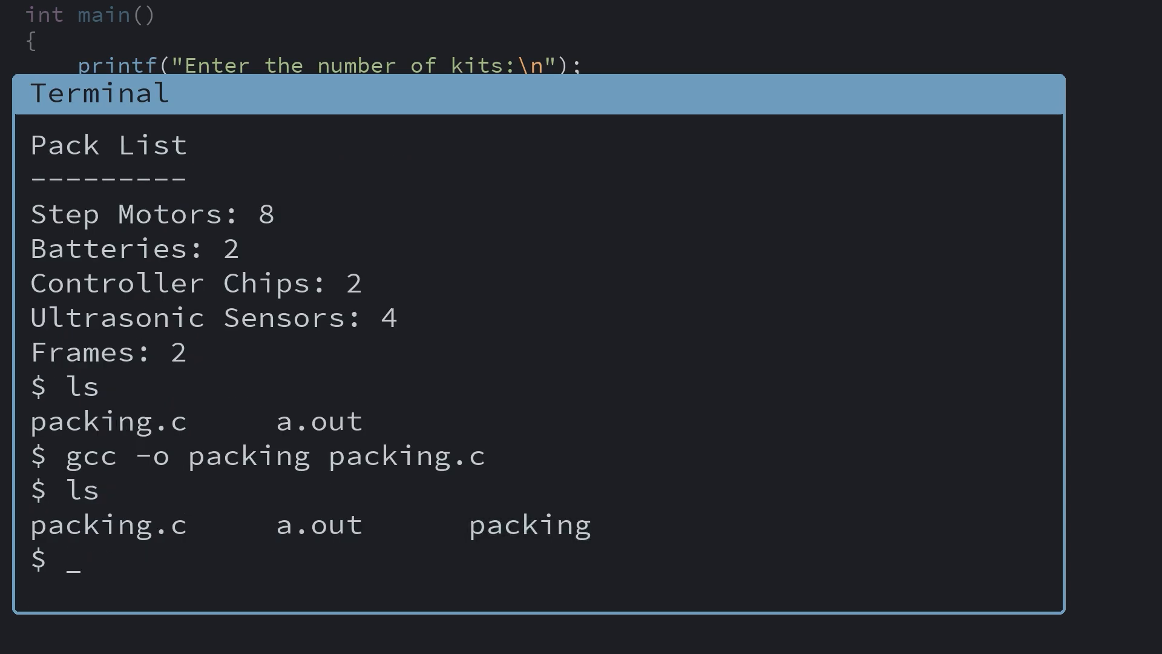
pyautogui.write('./packing')
pyautogui.write('40')
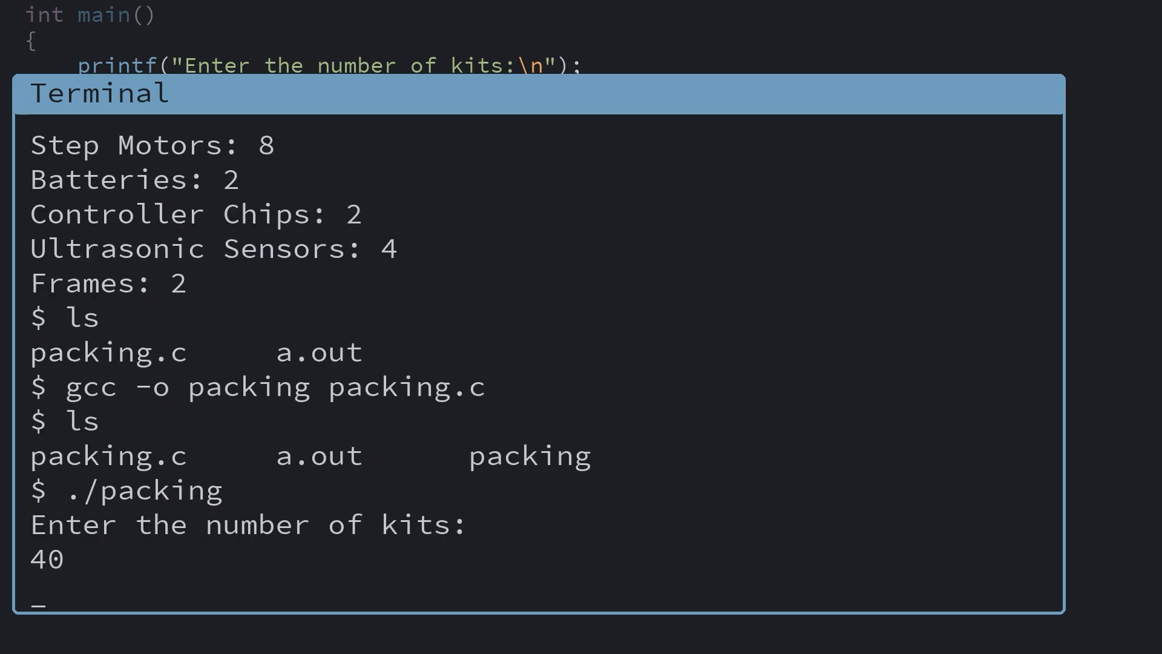
pyautogui.press('Return')
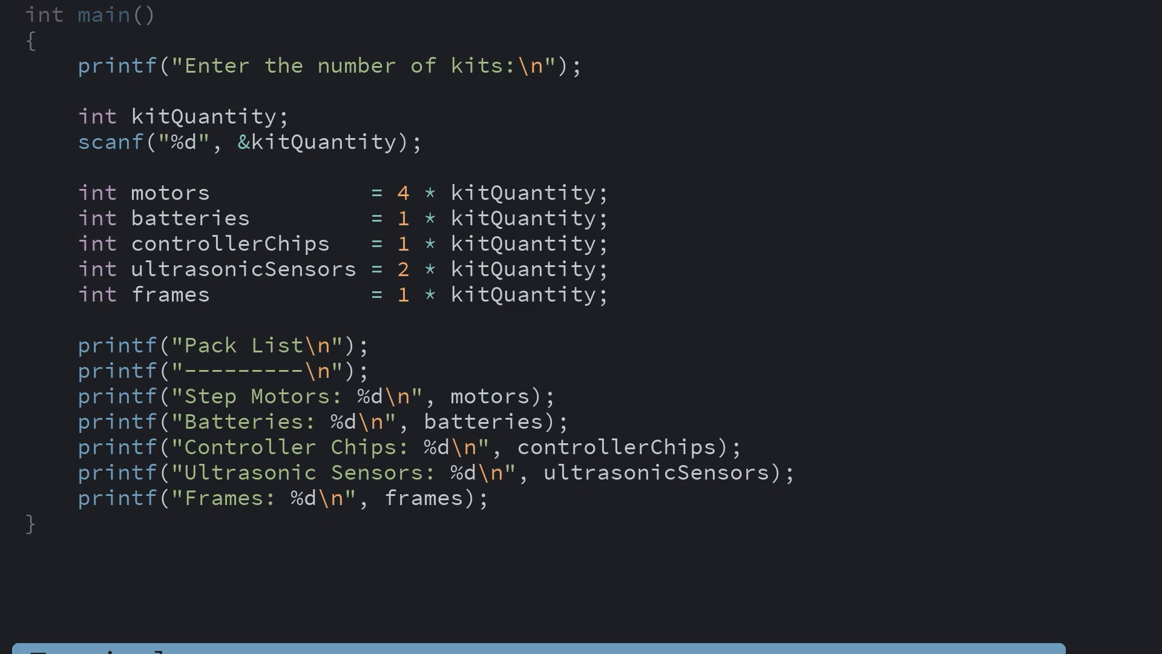
# - Declare int usbCables; and read it with scanf("%d", &usbCables);
pyautogui.write('int us')
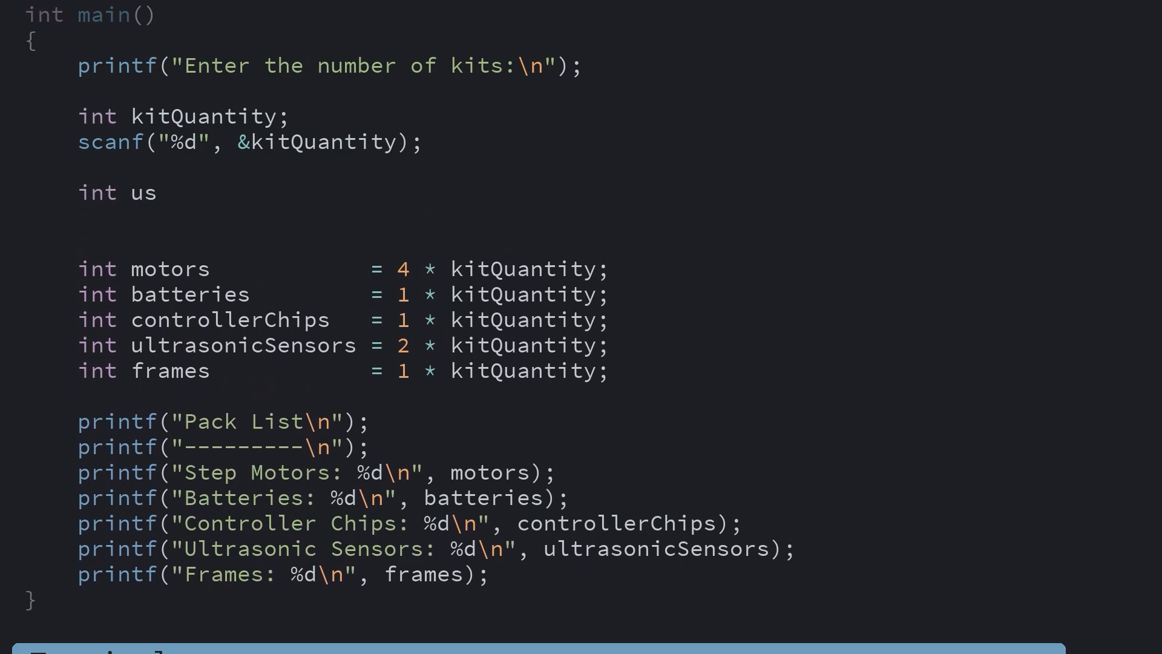
pyautogui.write('bCables;')
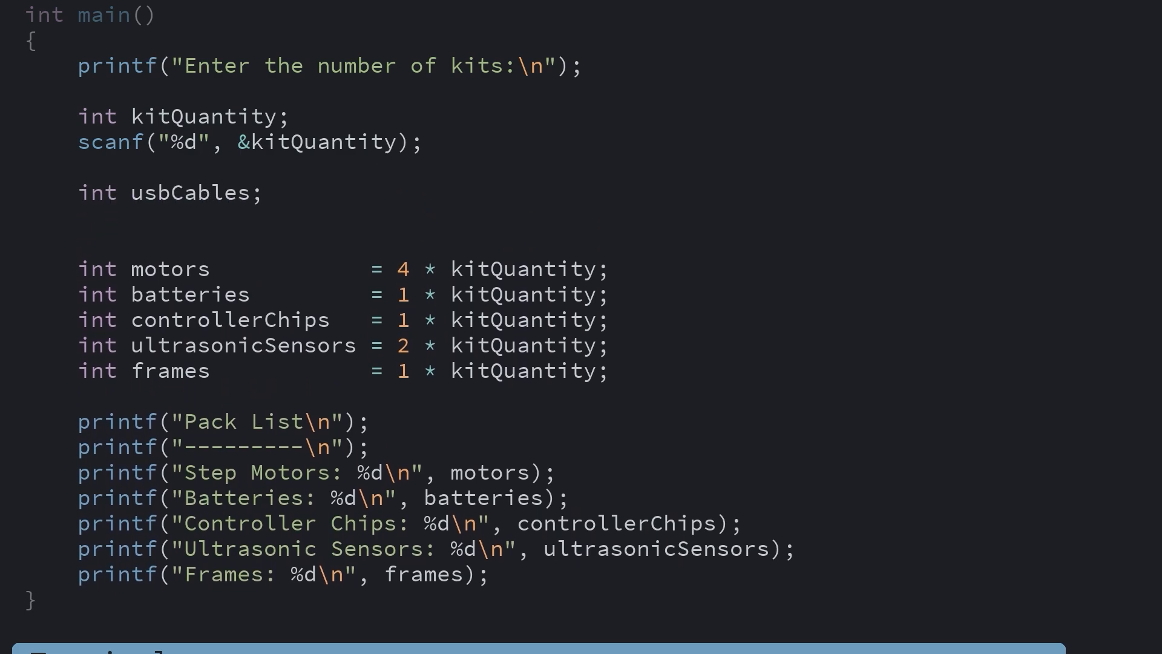
pyautogui.write('scanf("%d", &usbCable')
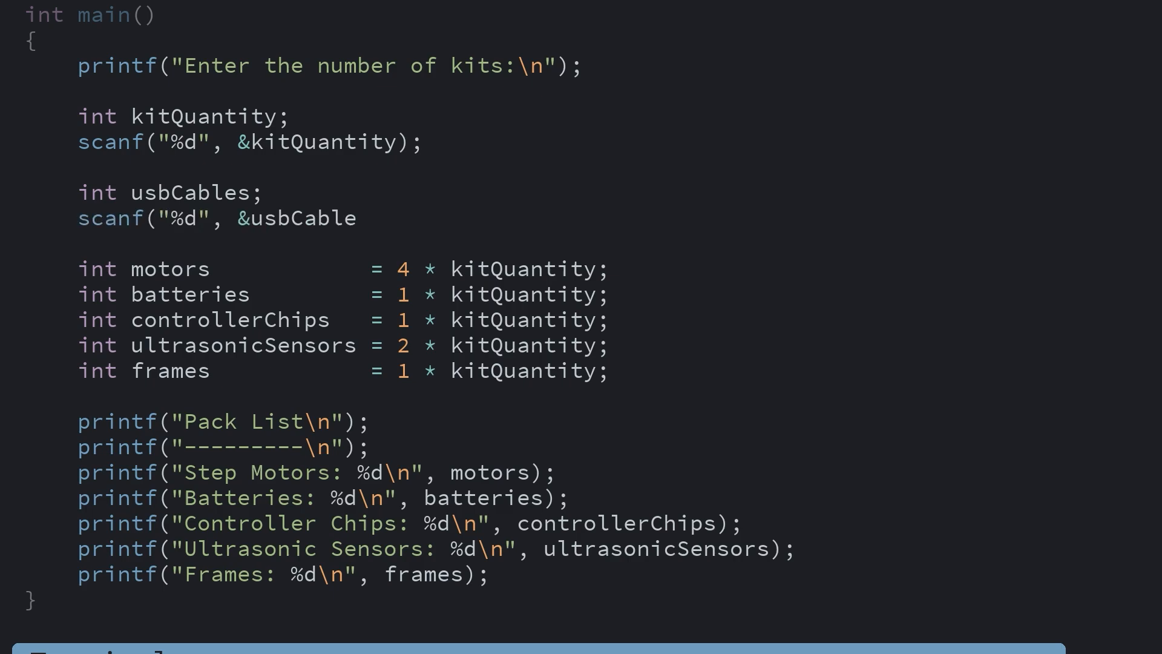
pyautogui.write('s);')
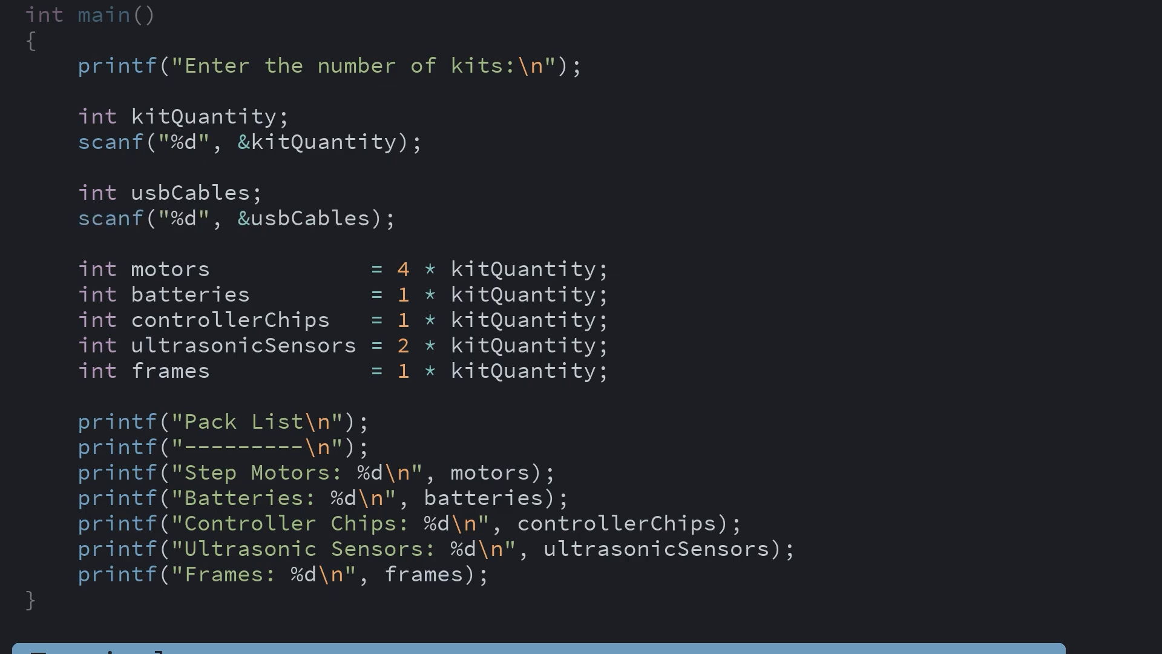
# - Add a 'Number of USB Cables:' prompt and a 'USB Cables: %d' line in the pack list
pyautogui.write('printf("Number of USB Cables:\\n");')
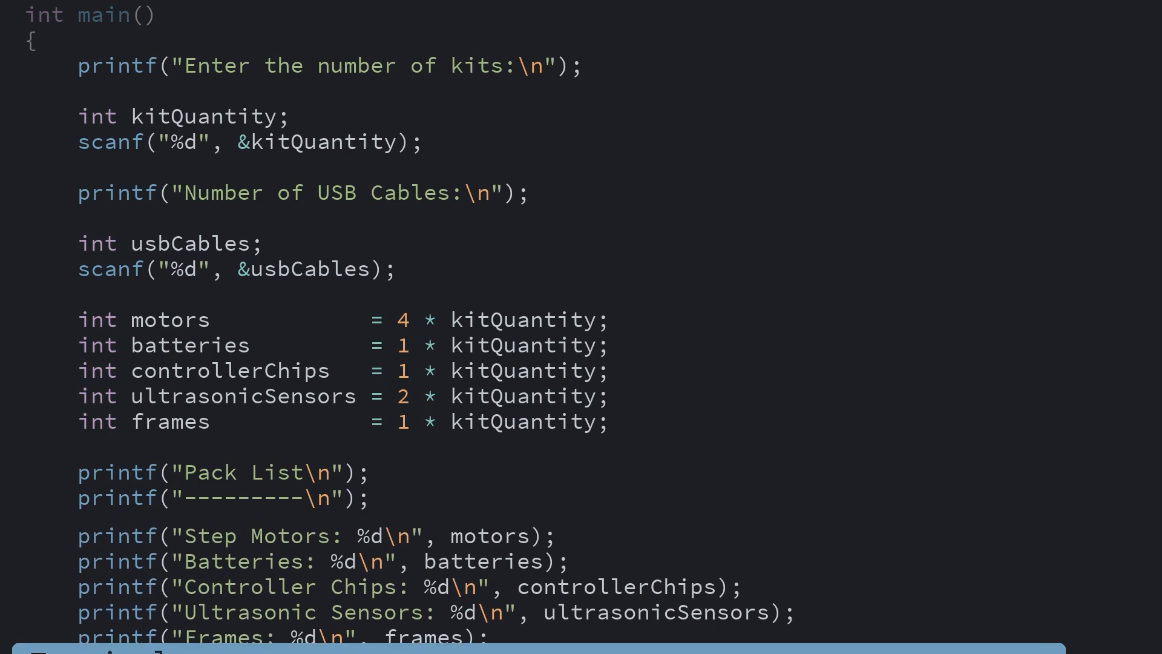
pyautogui.write('printf("USB Cables: %d\\n", usbCables);')
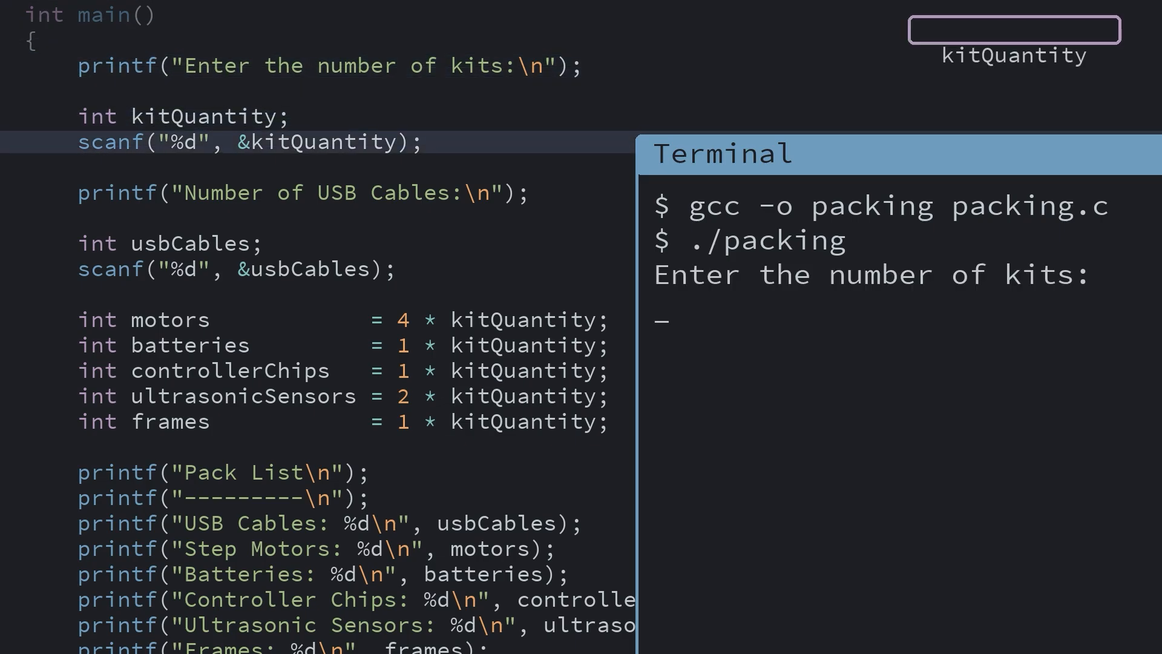
# - Answer ./packing with 3 kits and then 2 USB cables
pyautogui.write('3')
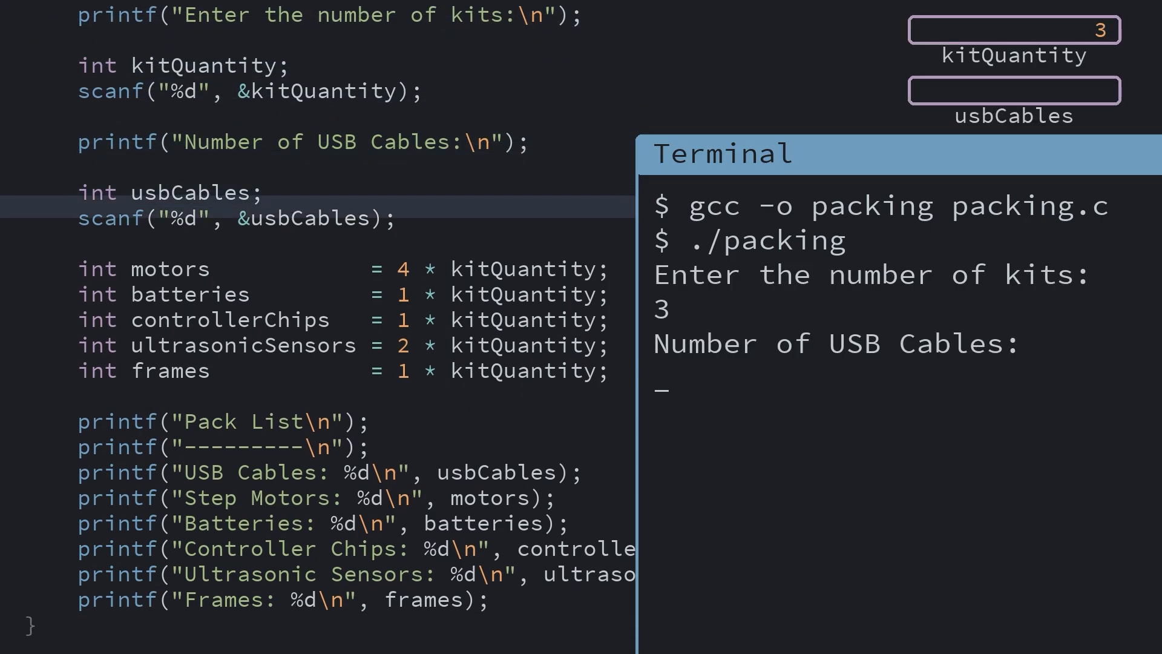
pyautogui.write('2')
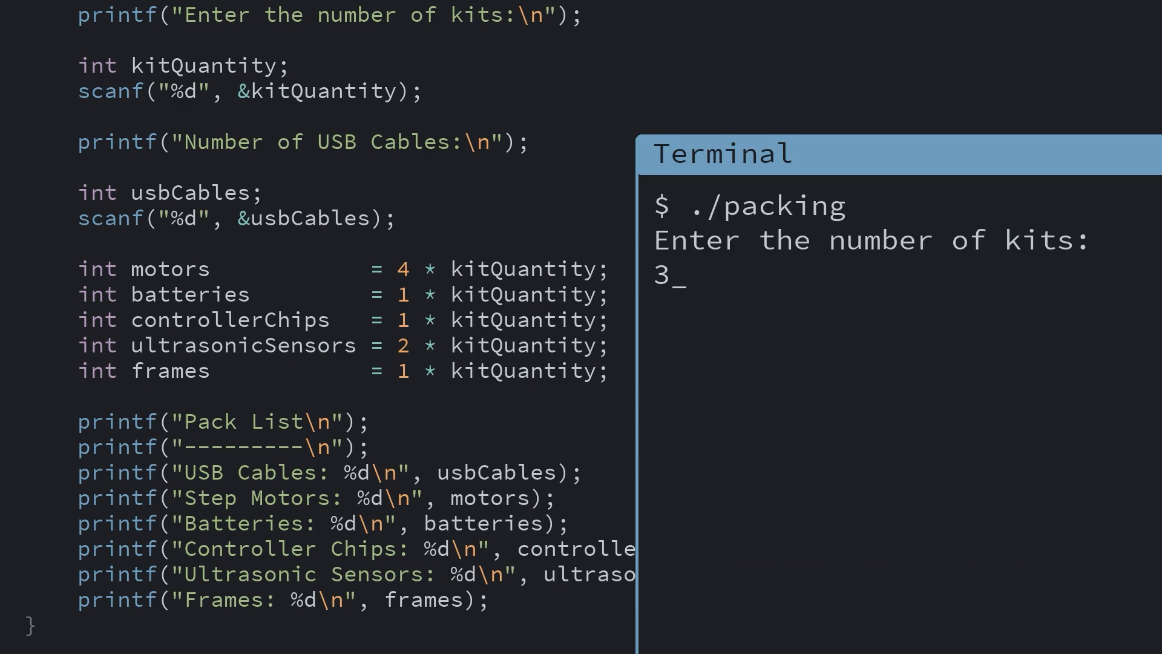
# - Submit 3 kits, interrupt packing at the USB cables prompt, rerun it and answer 3
pyautogui.press('Return')
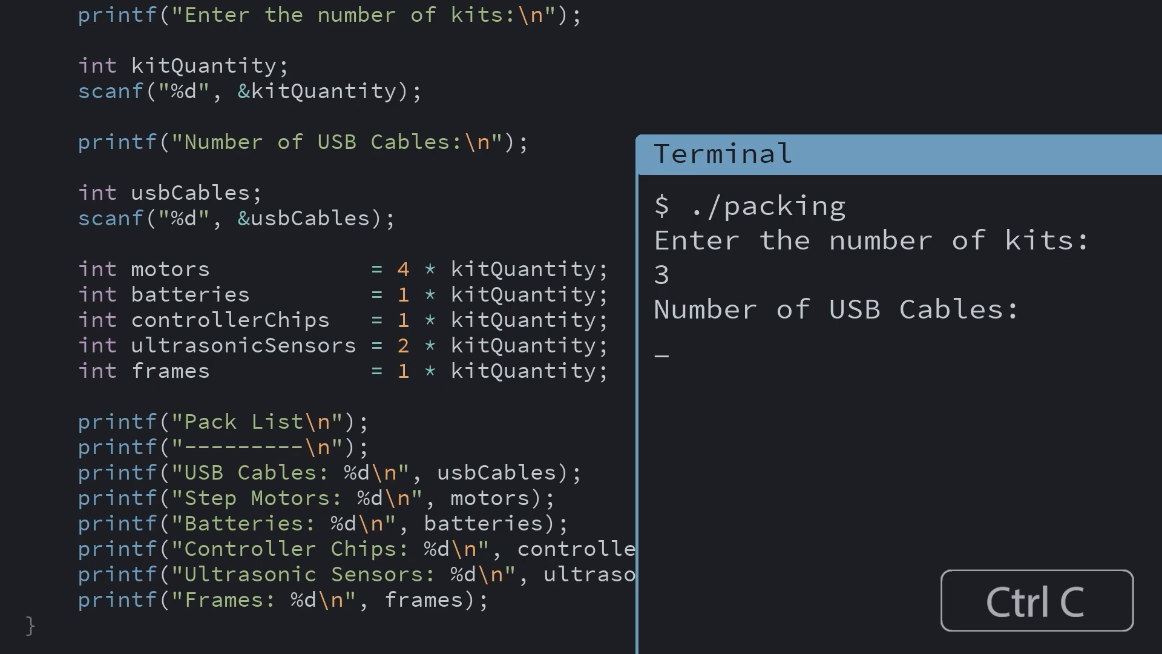
pyautogui.press('ctrl+c')
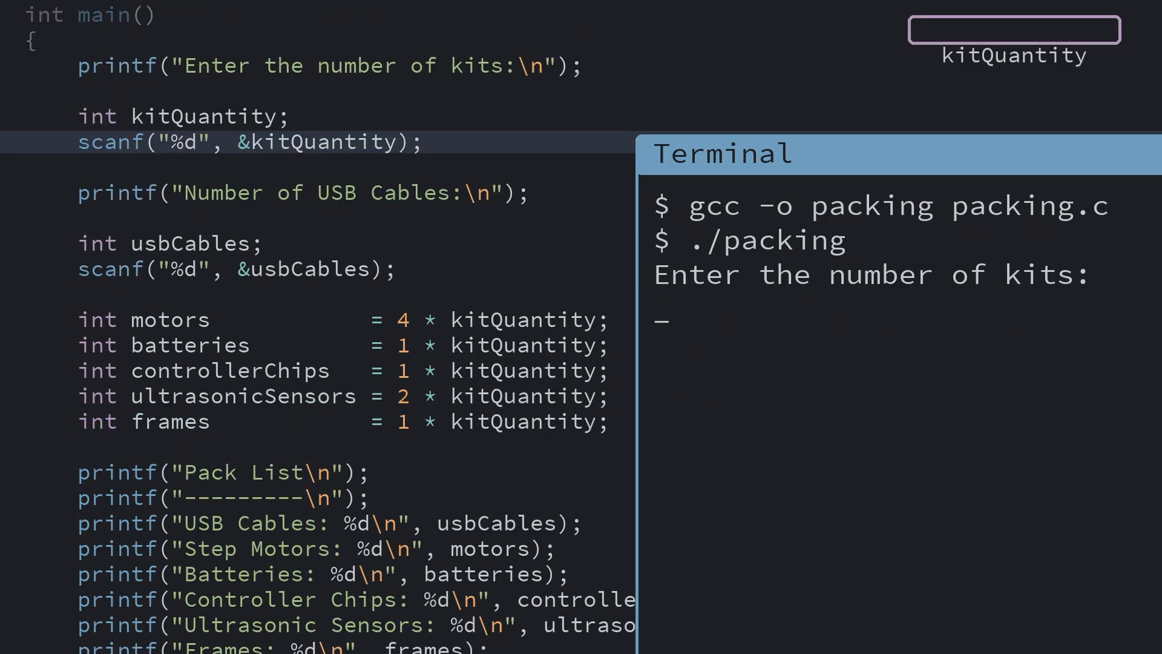
pyautogui.write('3')
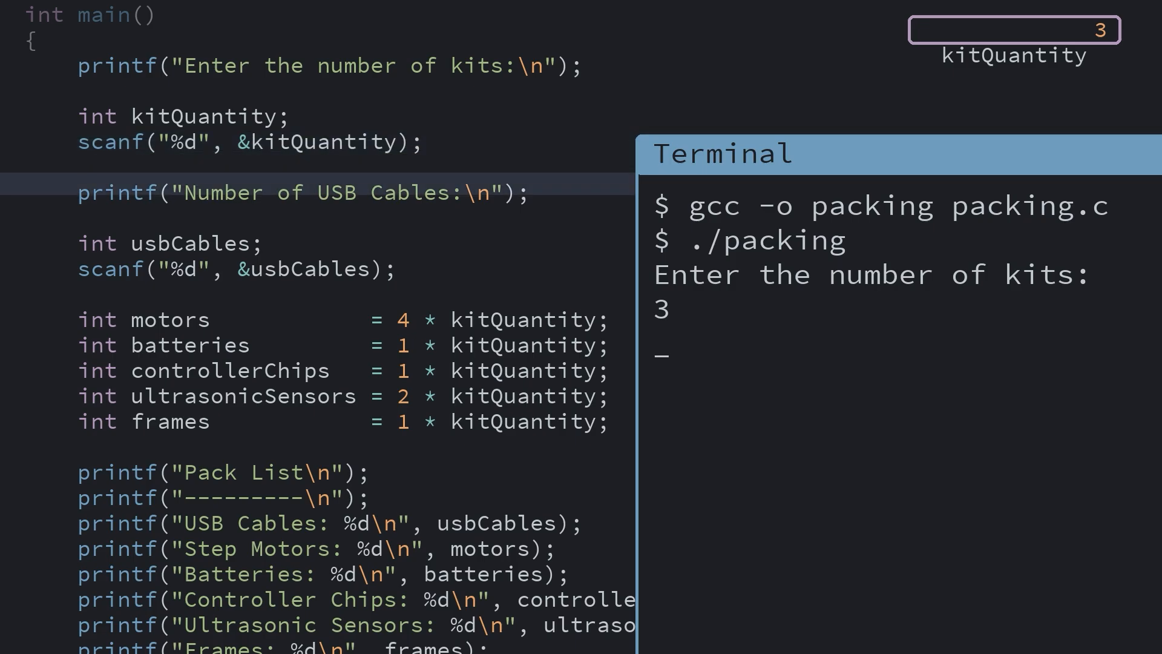